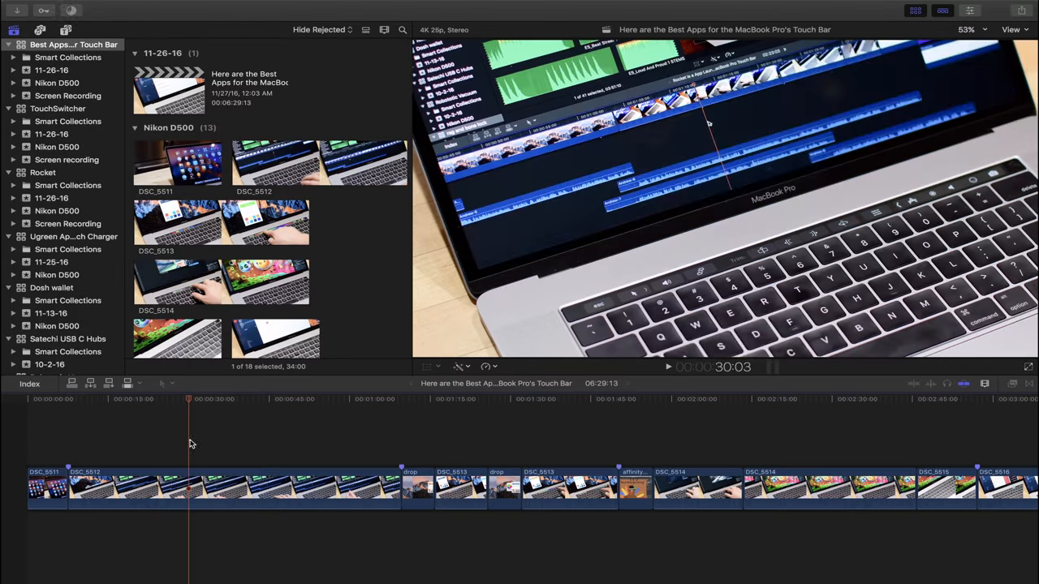
Step: Switch to Drop and copy the yellow #F4CE3B swatch from the saved palette
left_click(241, 398)
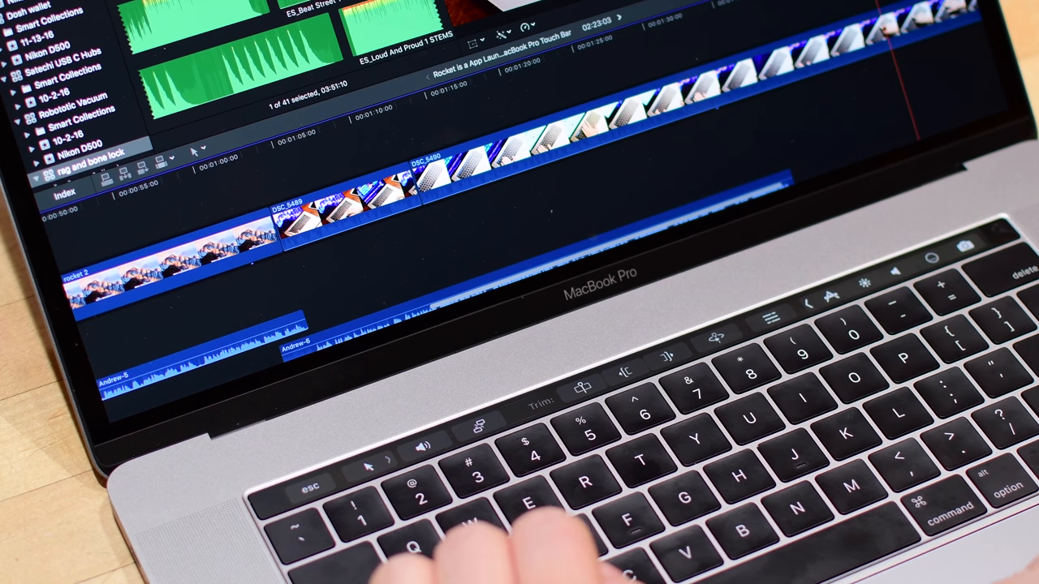
left_click(341, 198)
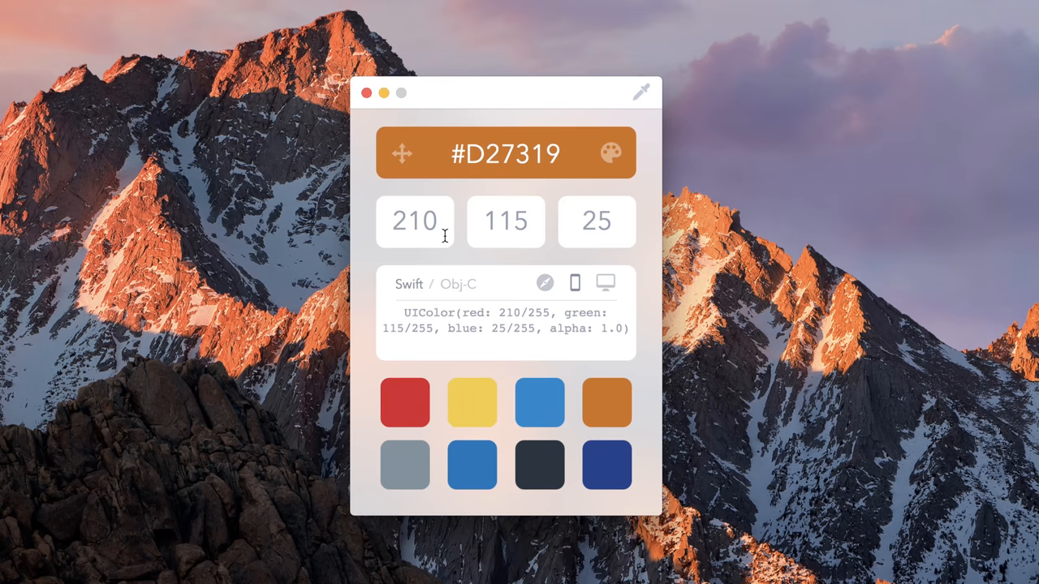
left_click(471, 402)
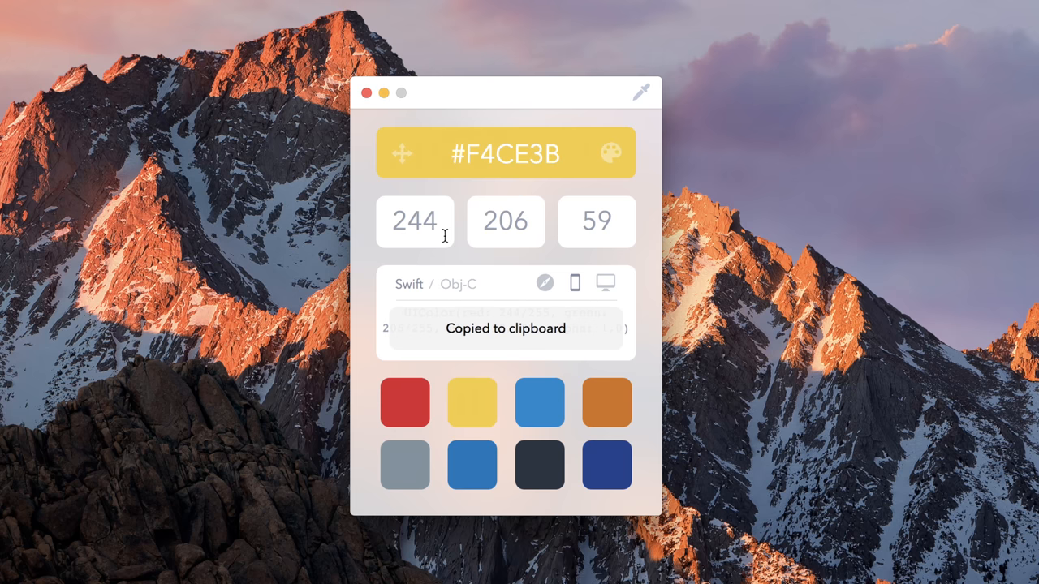
left_click(539, 402)
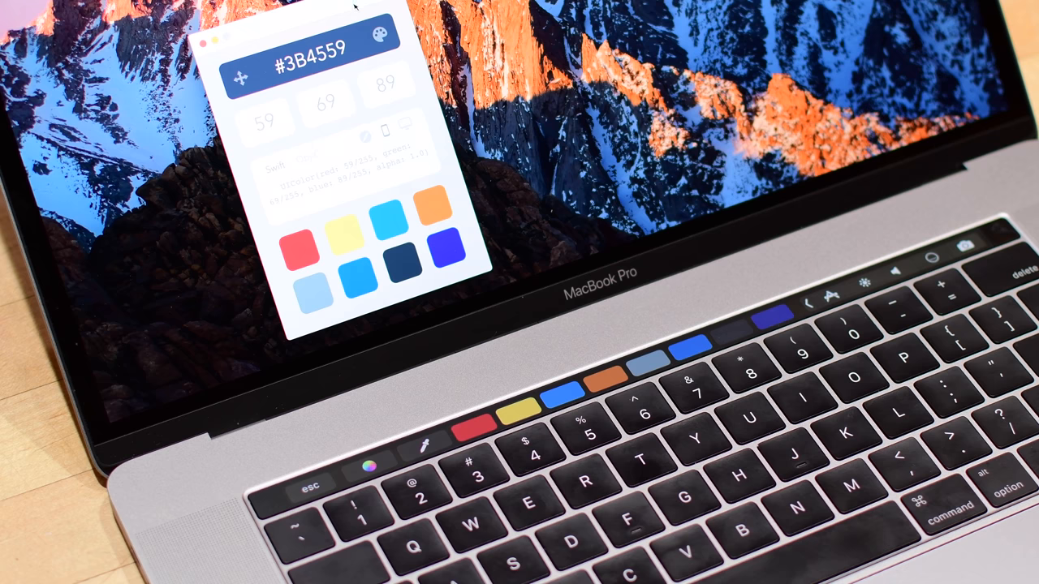
mouse_move(337, 245)
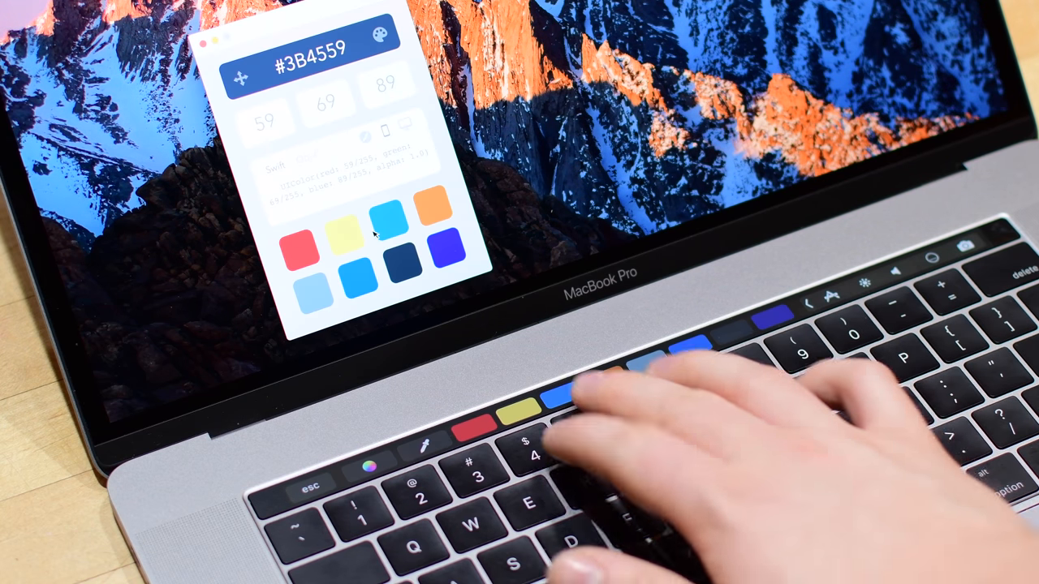
Step: Copy the dark blue #243F8F swatch, then select the blue #0287CF swatch
left_click(539, 402)
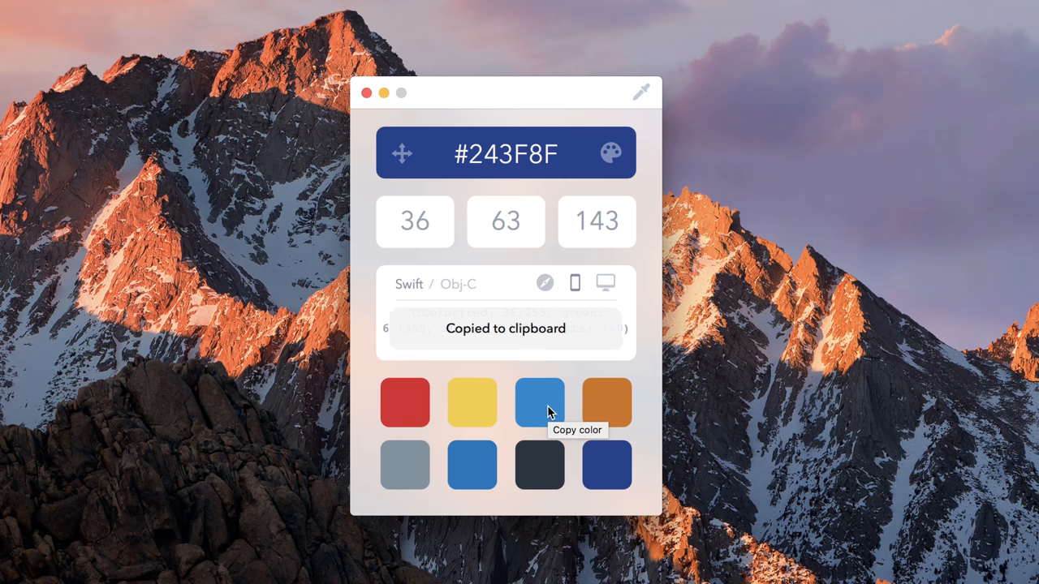
left_click(540, 402)
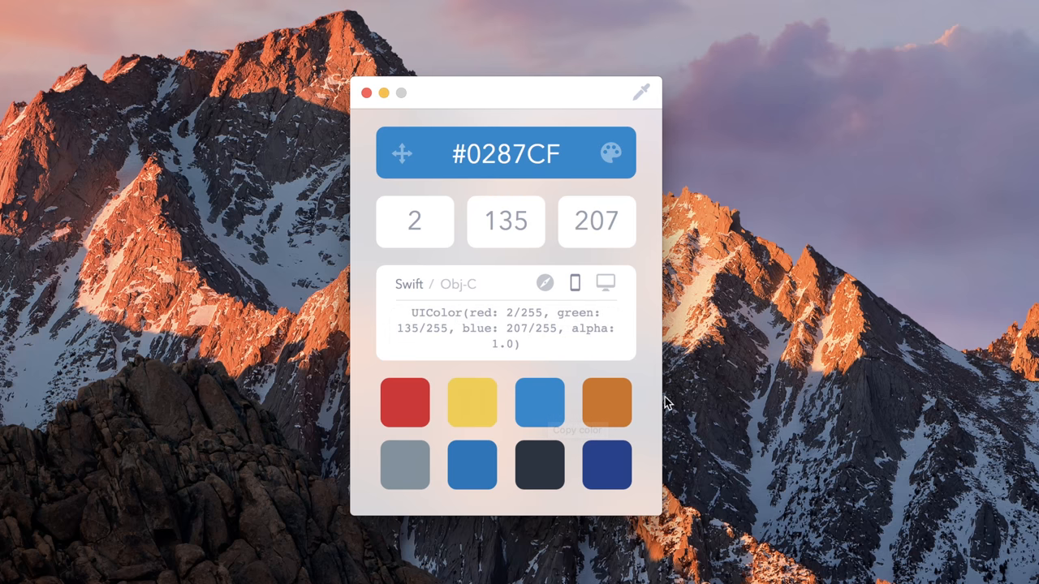